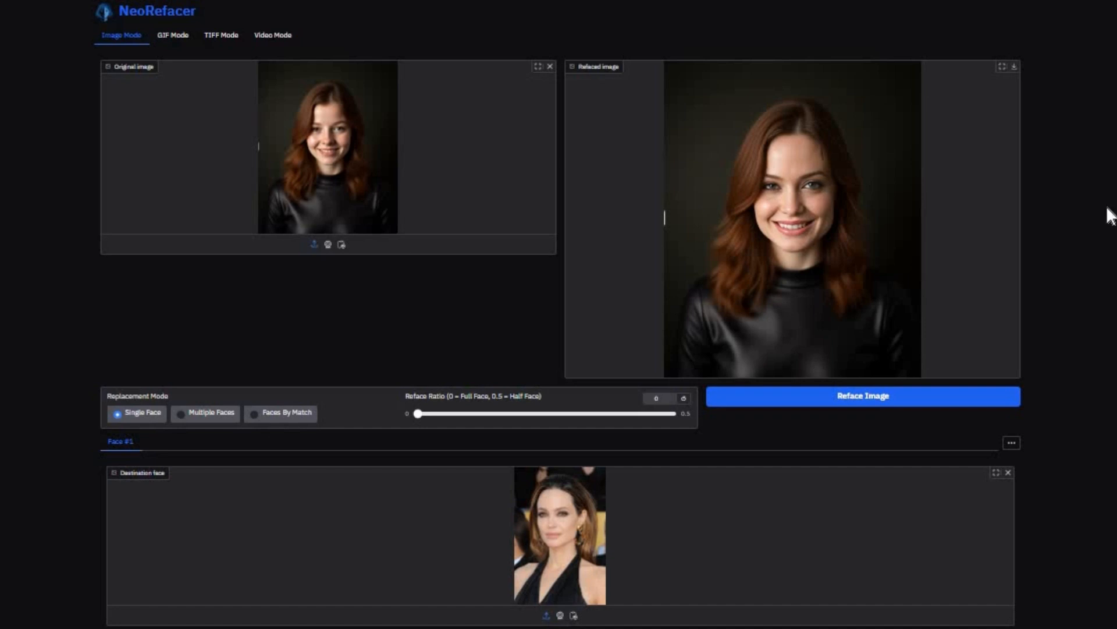
mouse_move(376, 98)
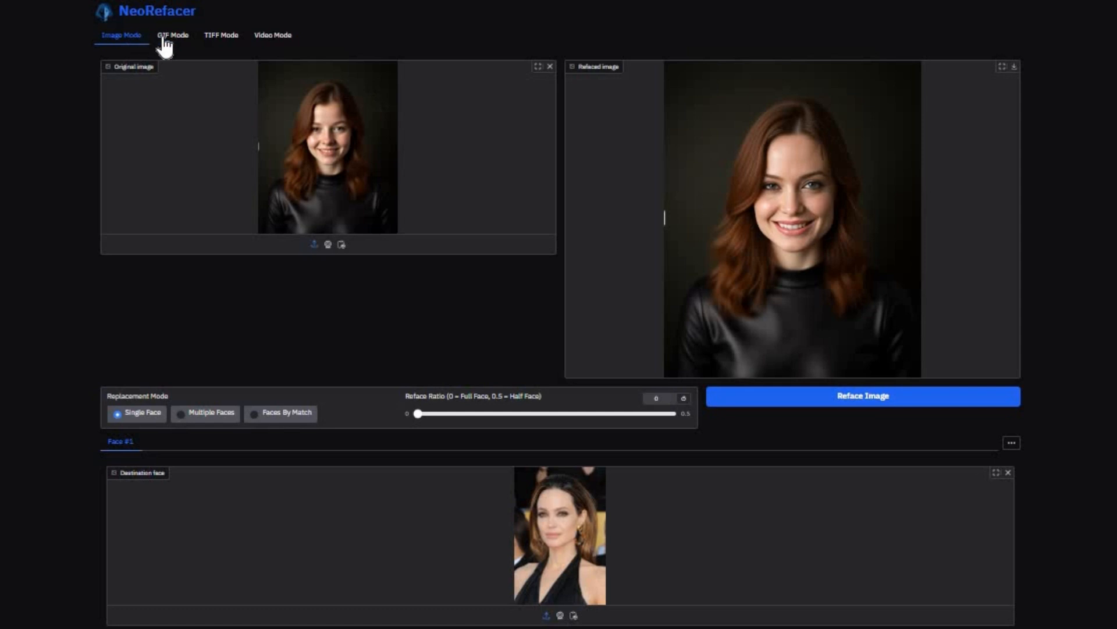
Preview the GIF, TIFF and Video Mode layouts, ending on Video Mode
click(173, 35)
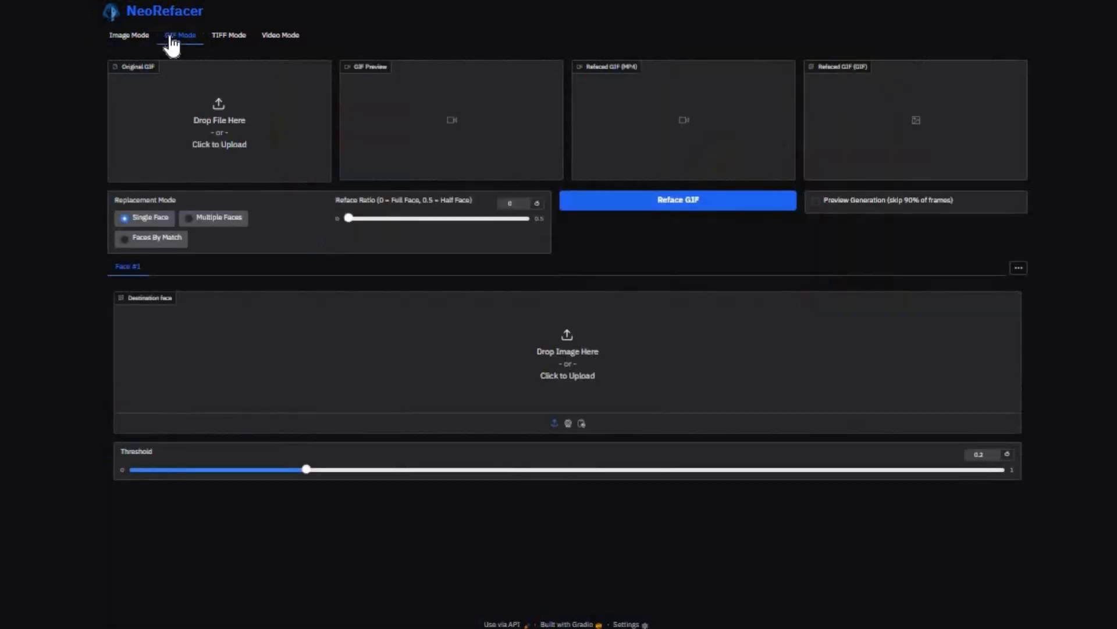
click(228, 35)
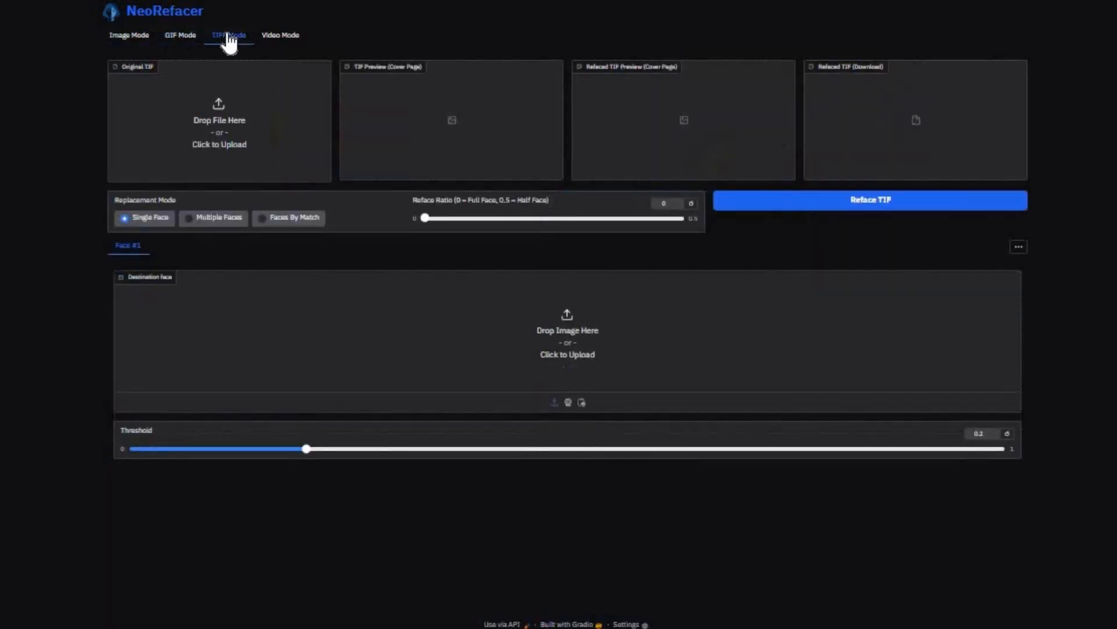
click(280, 35)
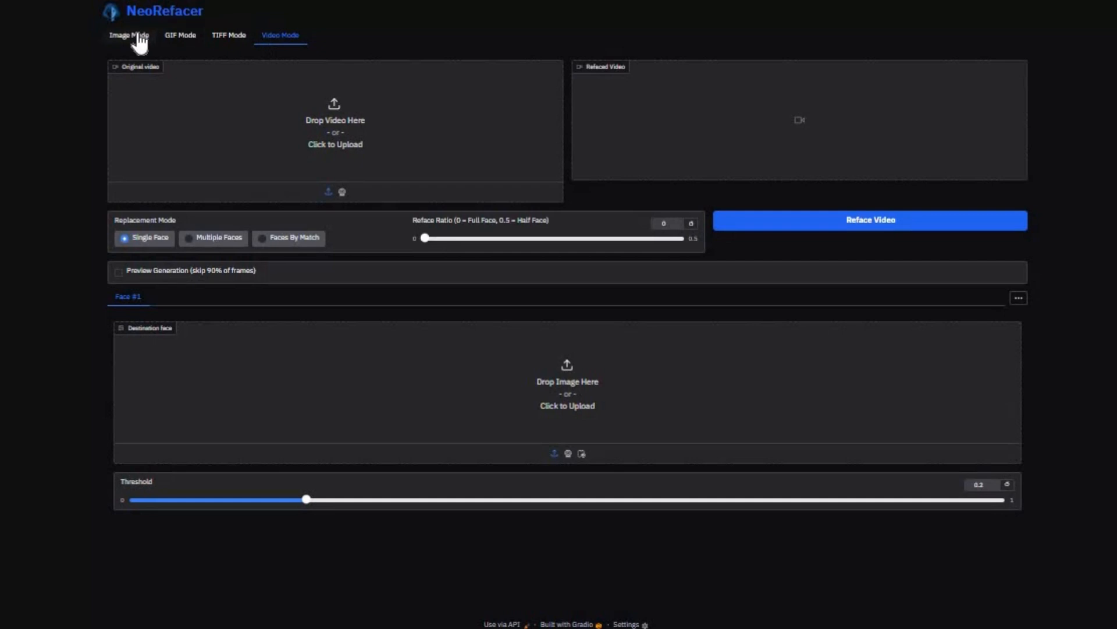
In Image Mode, try Multiple Faces replacement, then return to Single Face
click(129, 35)
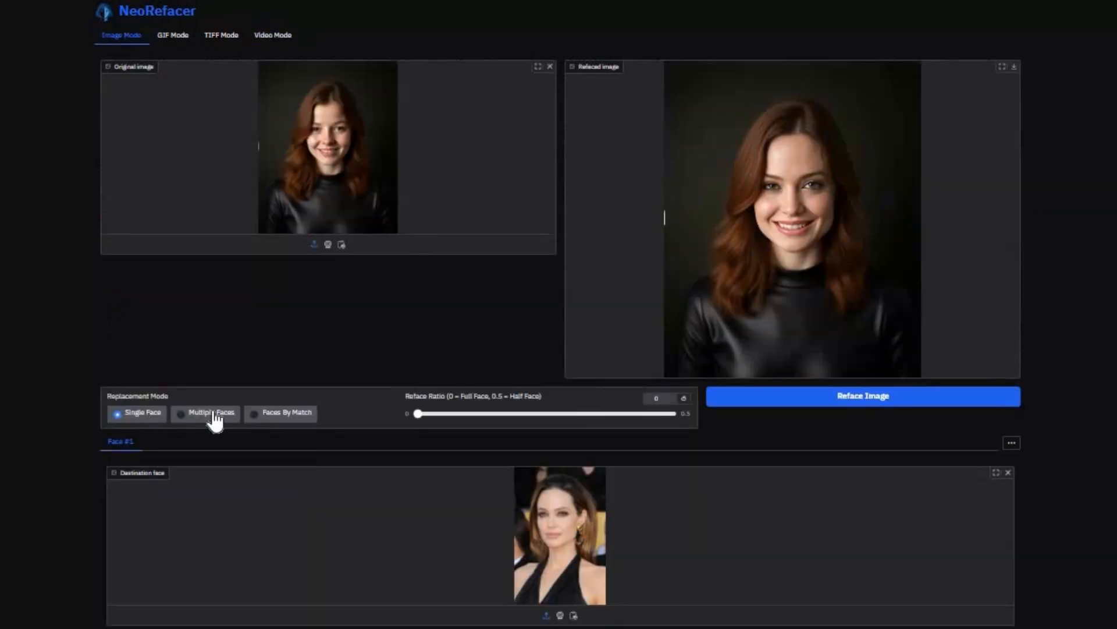
click(181, 413)
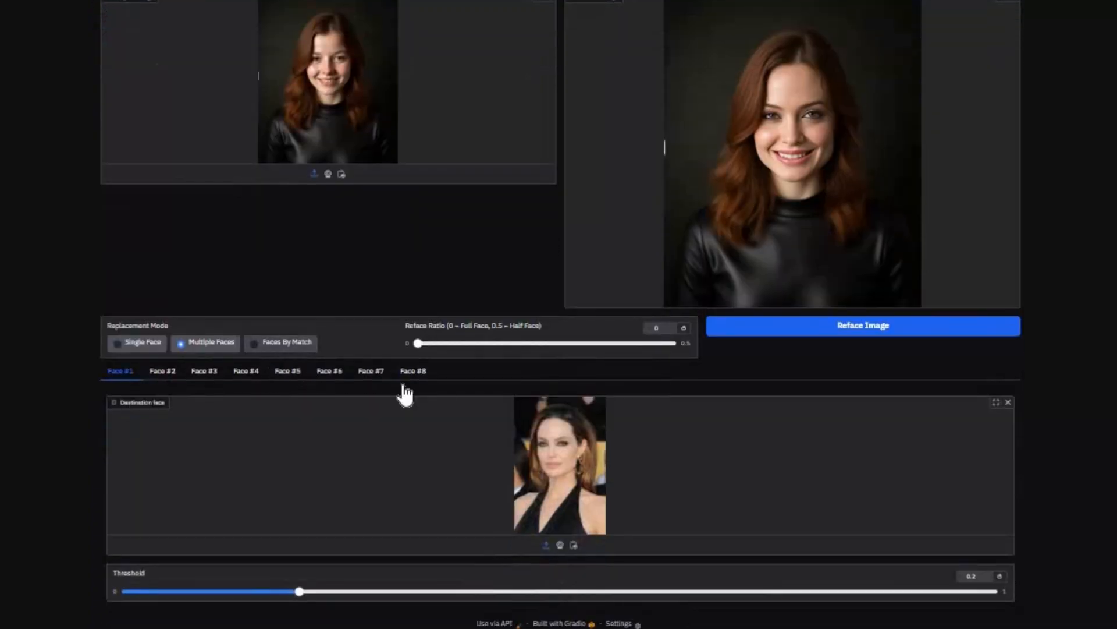
mouse_move(444, 385)
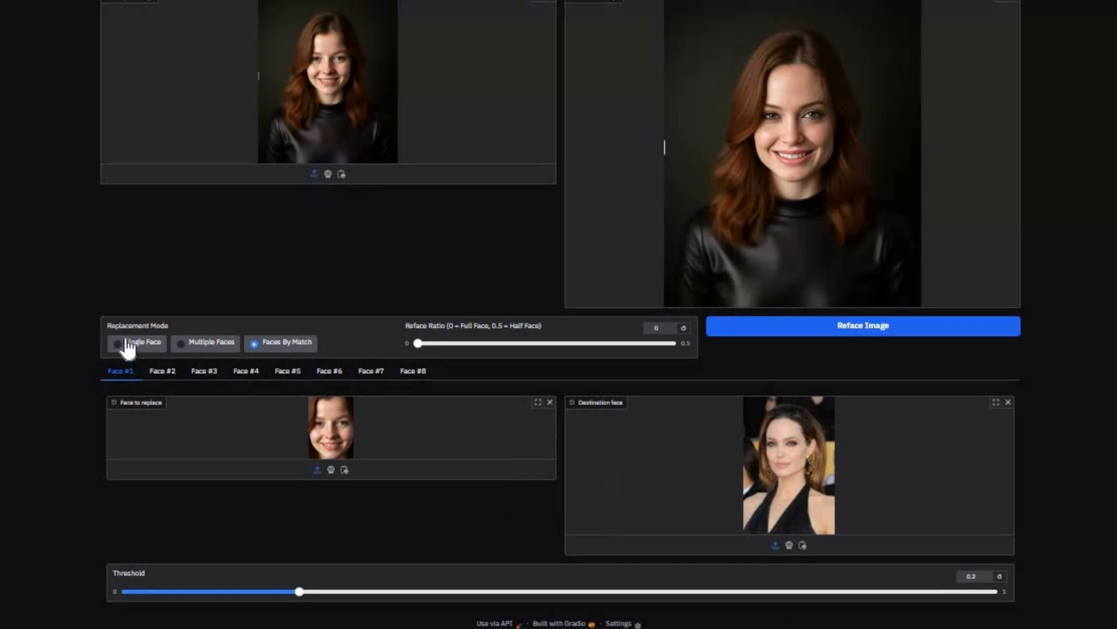
click(117, 342)
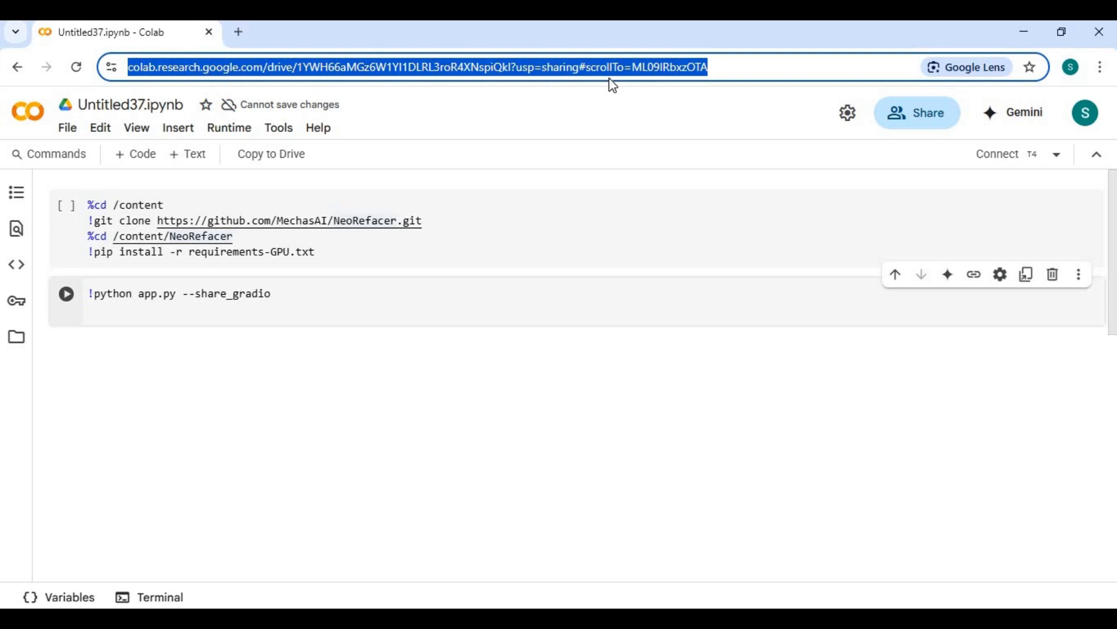
Change the Colab runtime type to a T4 GPU
click(228, 127)
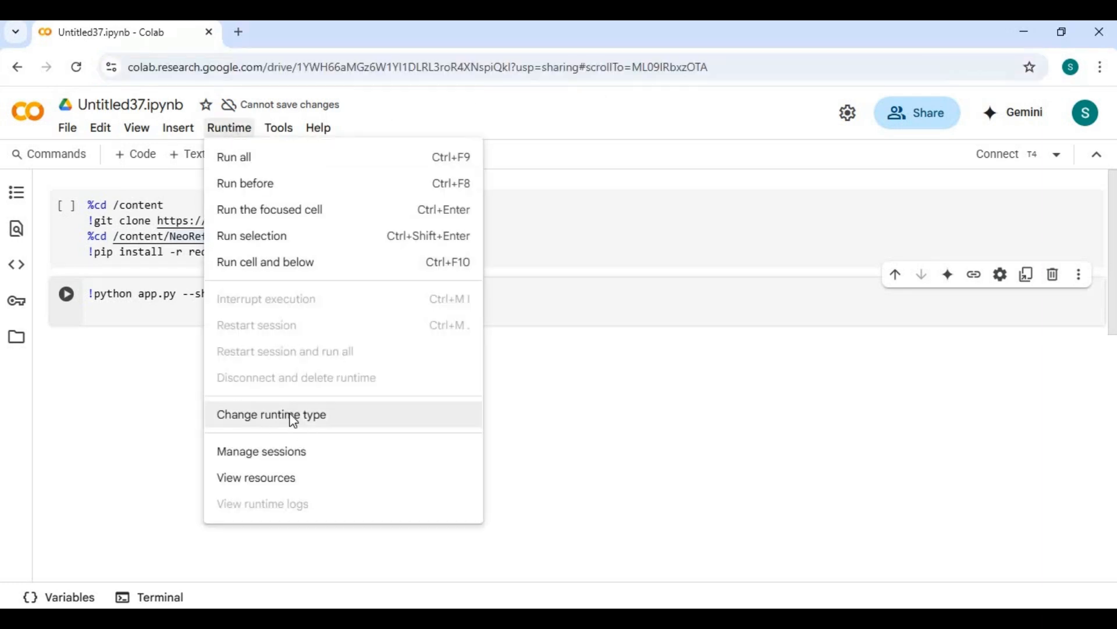
click(272, 414)
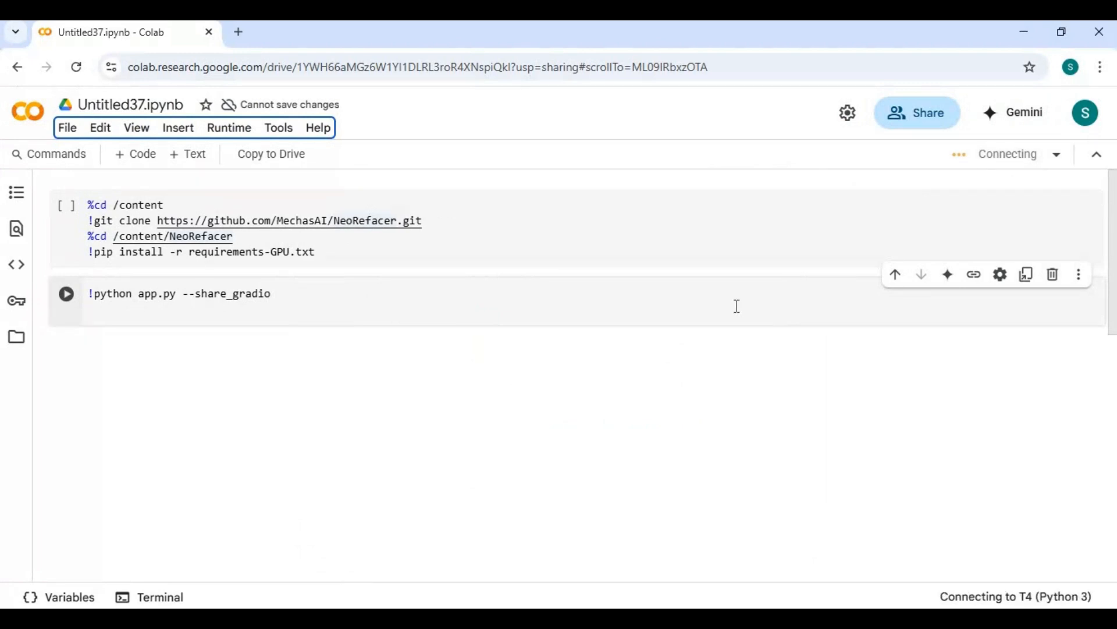
mouse_move(549, 307)
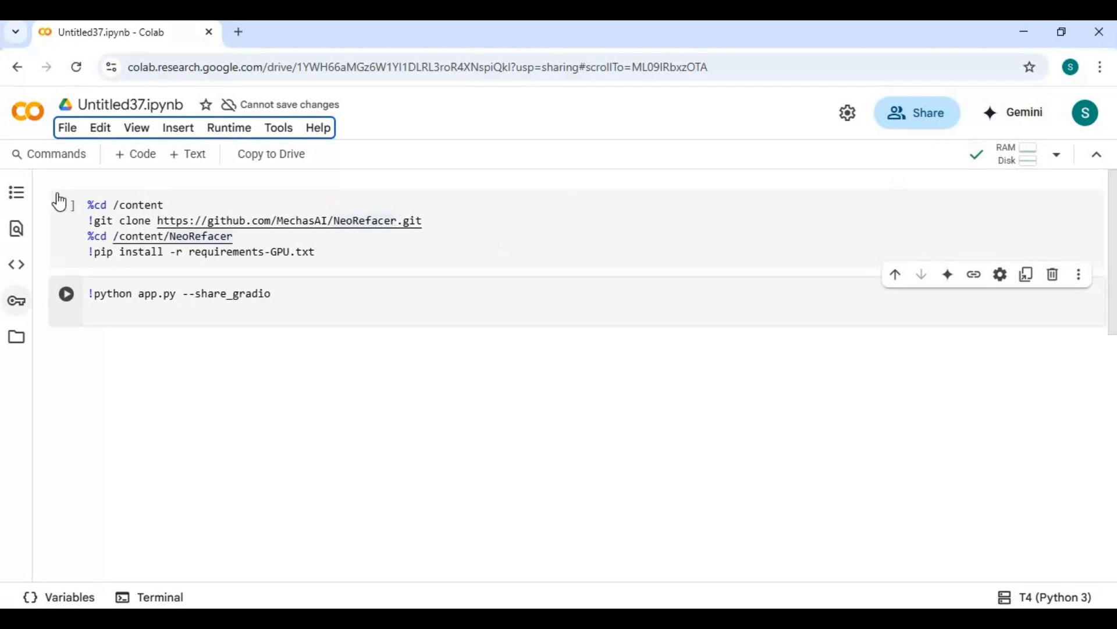
Run the install cell, restart the session, then run python app.py --share_gradio
click(64, 205)
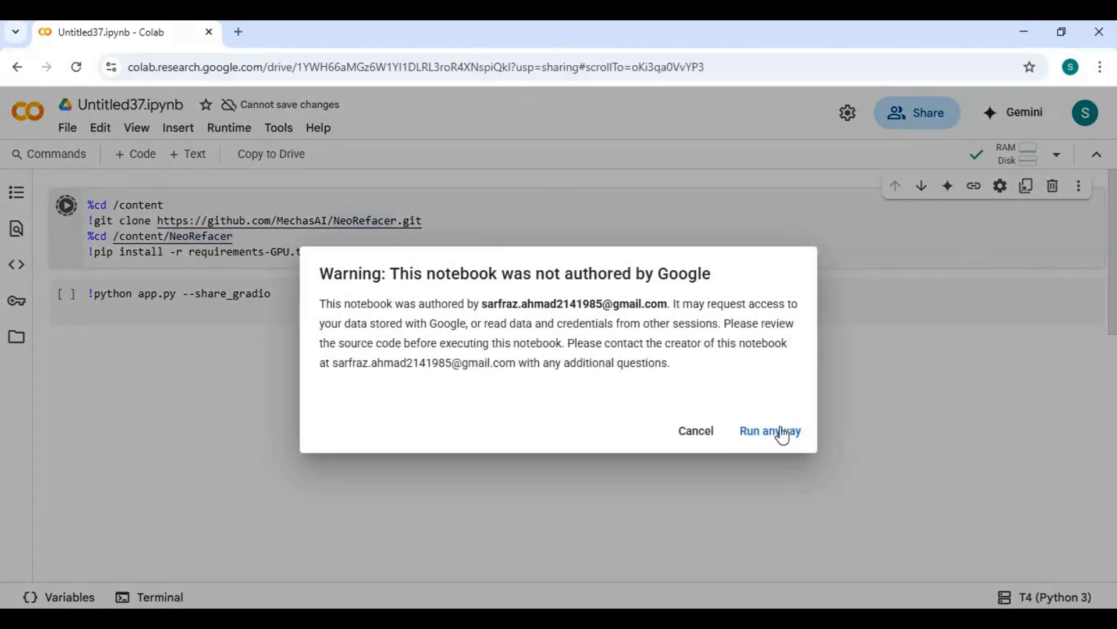
click(769, 431)
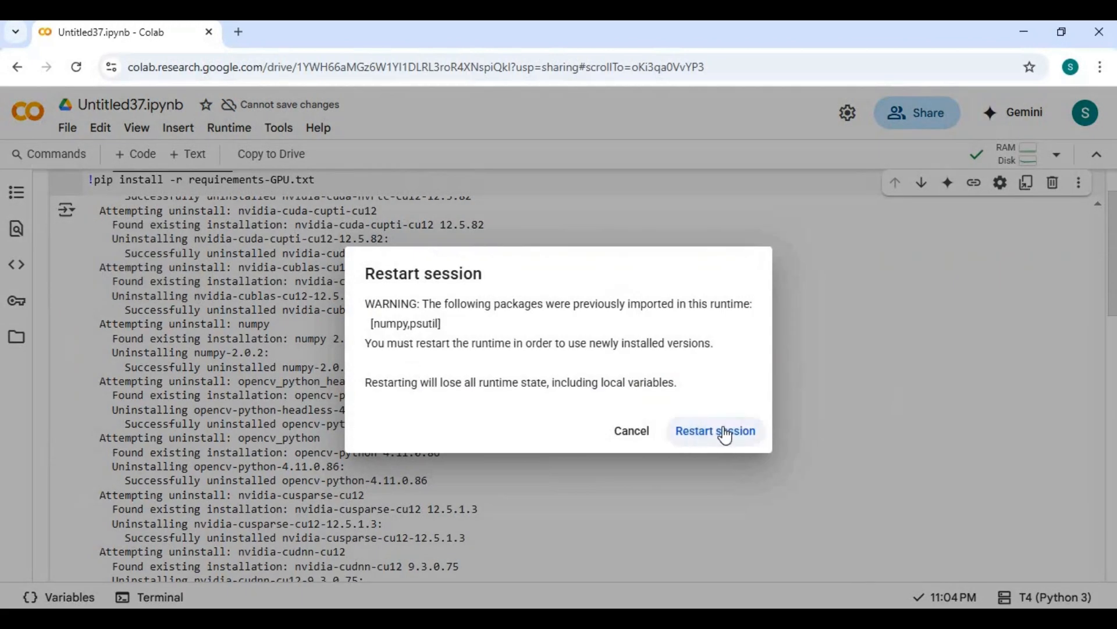
click(714, 431)
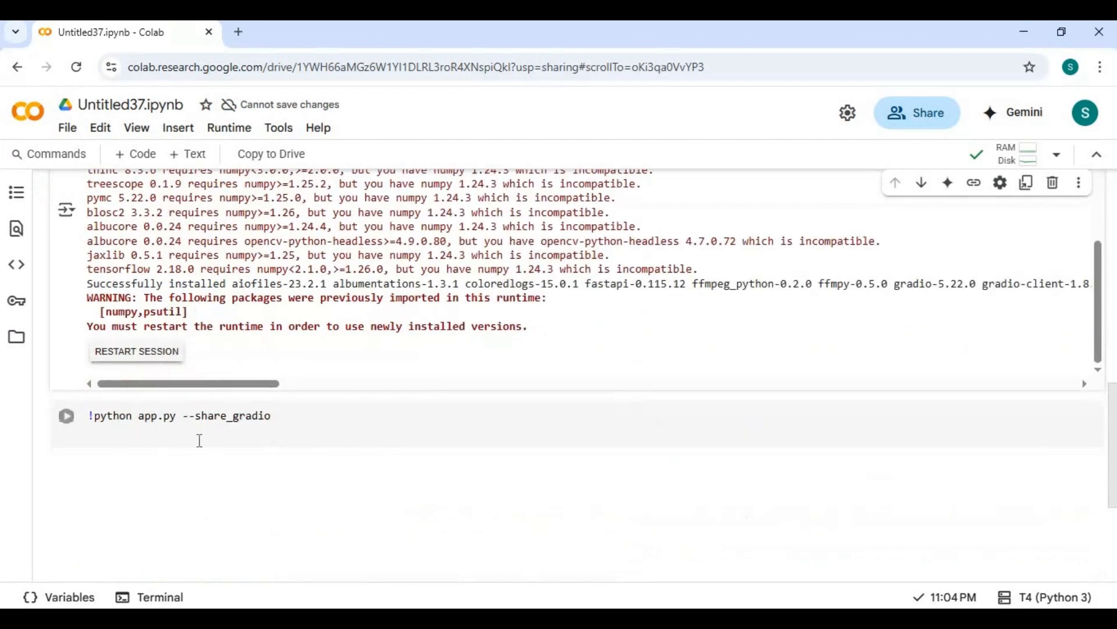
click(66, 416)
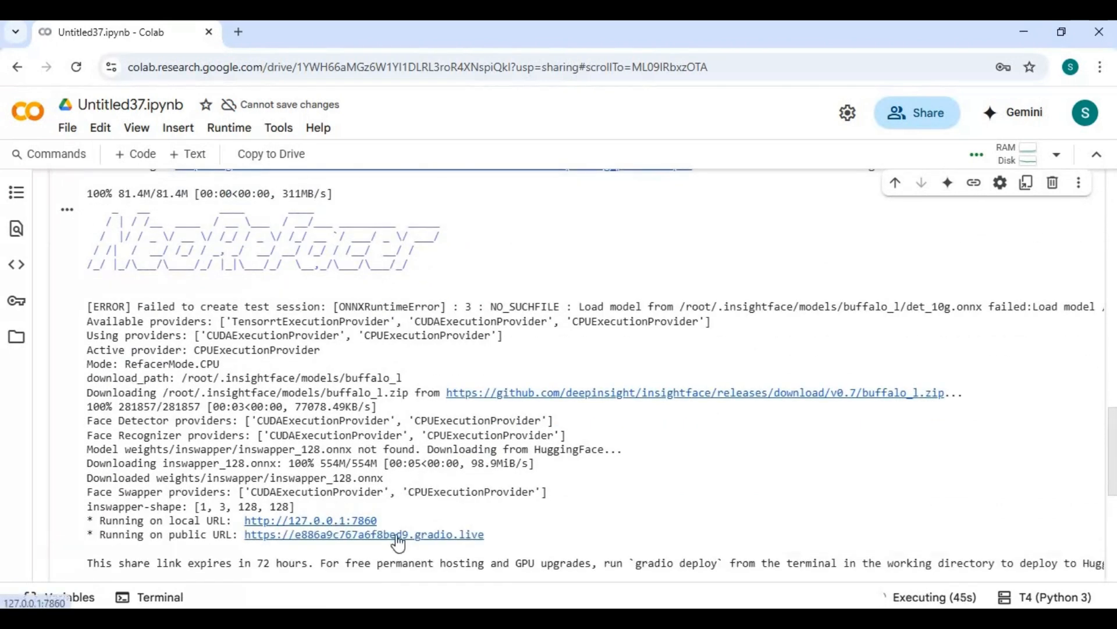
Open the gradio.live public URL from the cell output
click(363, 534)
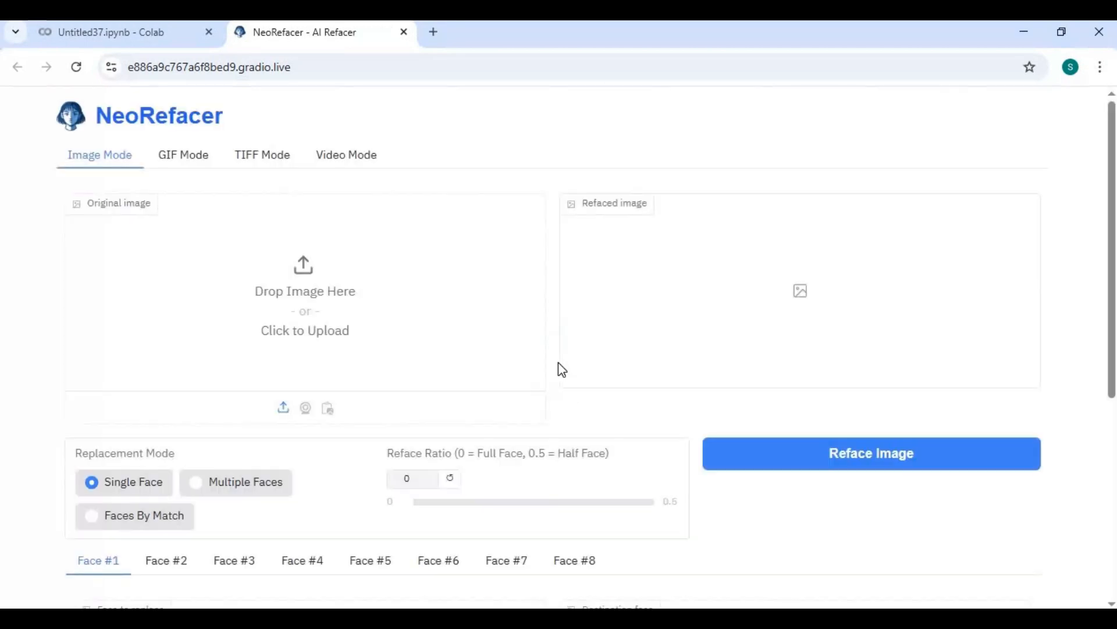
Upload images.jpg from Downloads as the destination face
scroll(down, 3)
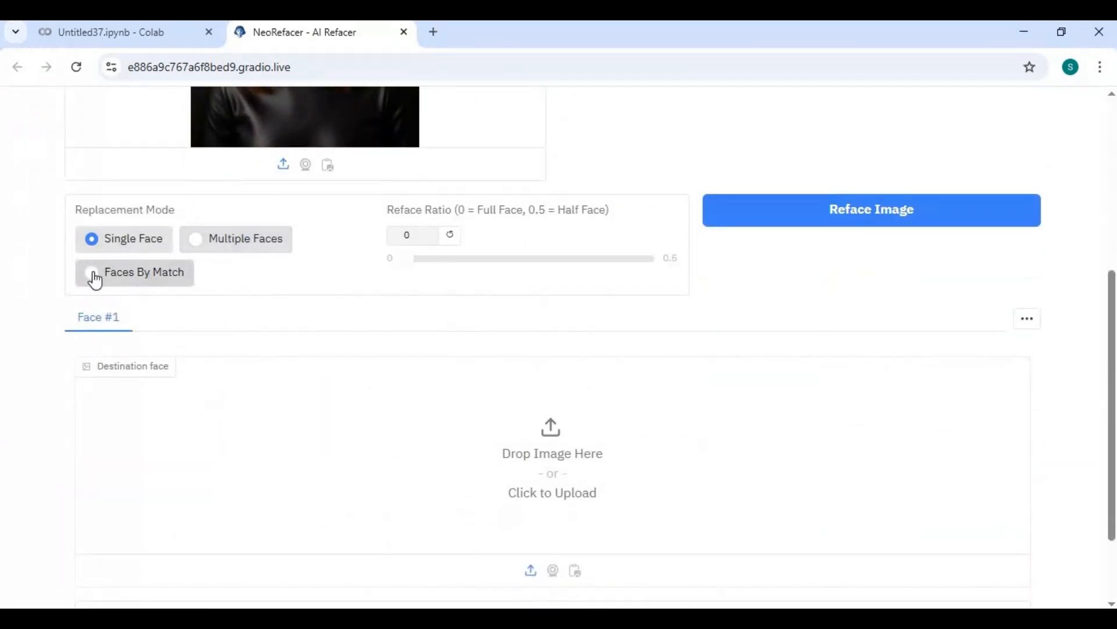
mouse_move(438, 391)
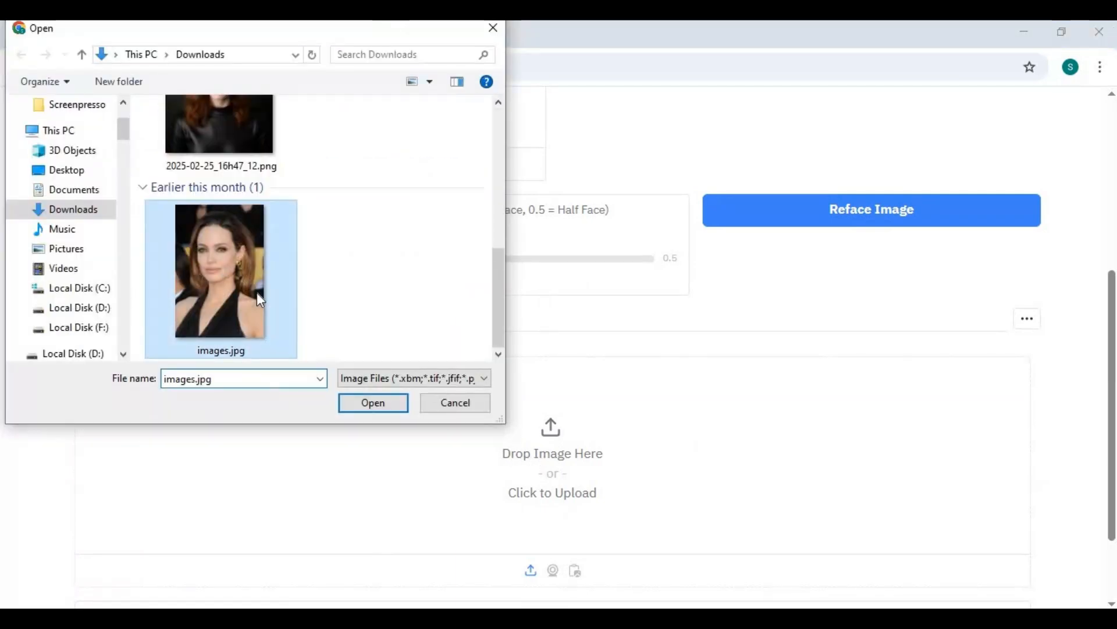
click(372, 403)
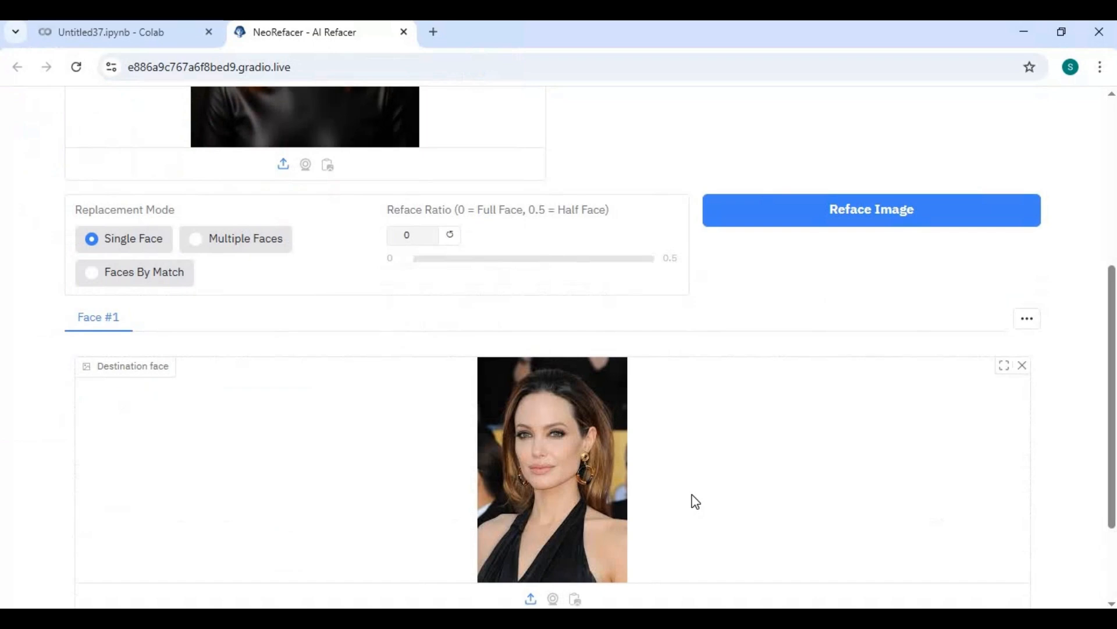
scroll(up, 3)
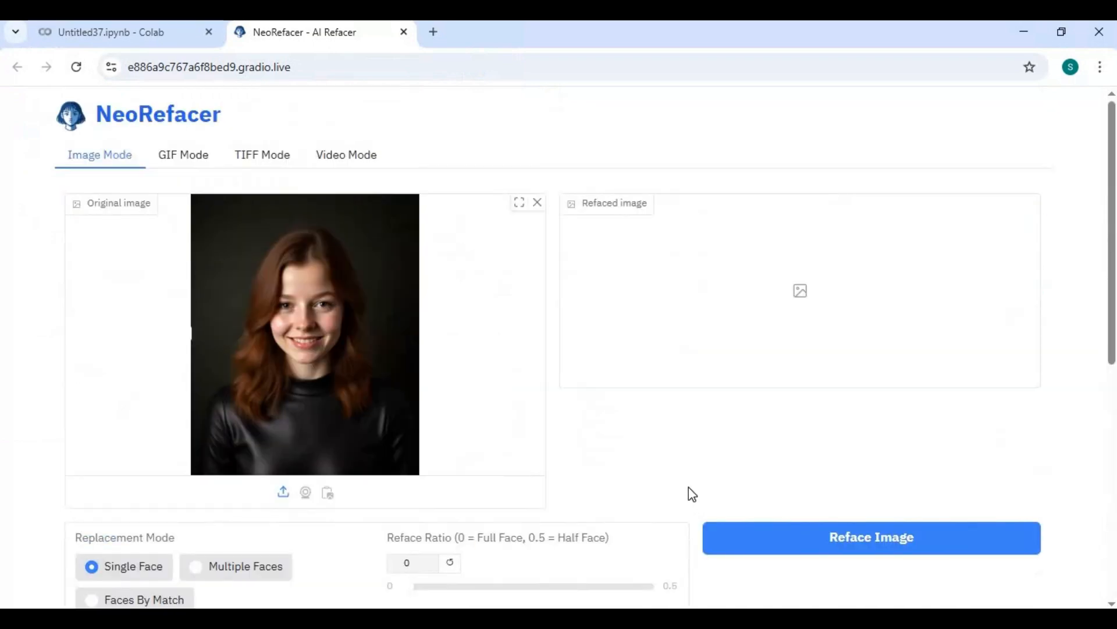
mouse_move(784, 438)
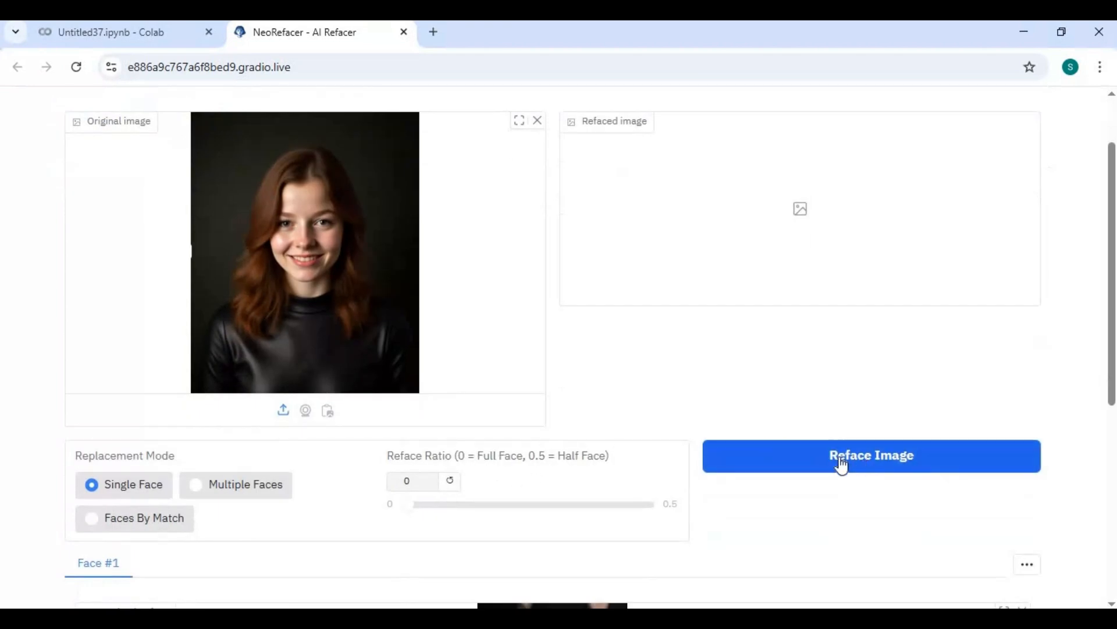
Run Reface Image and scroll through the refaced portrait result
click(870, 455)
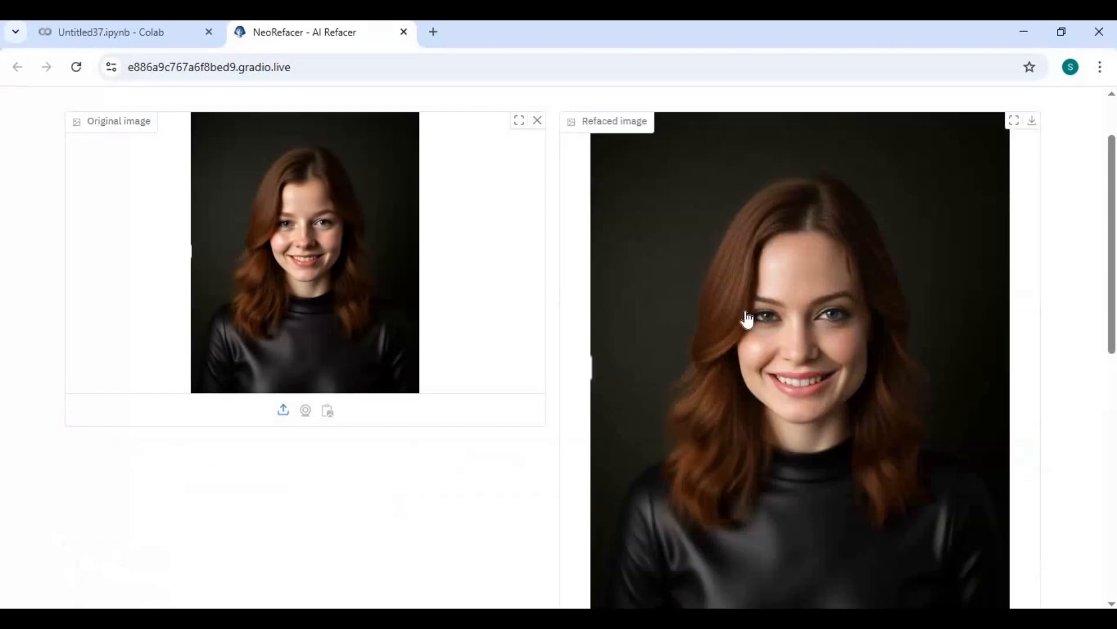
scroll(down, 3)
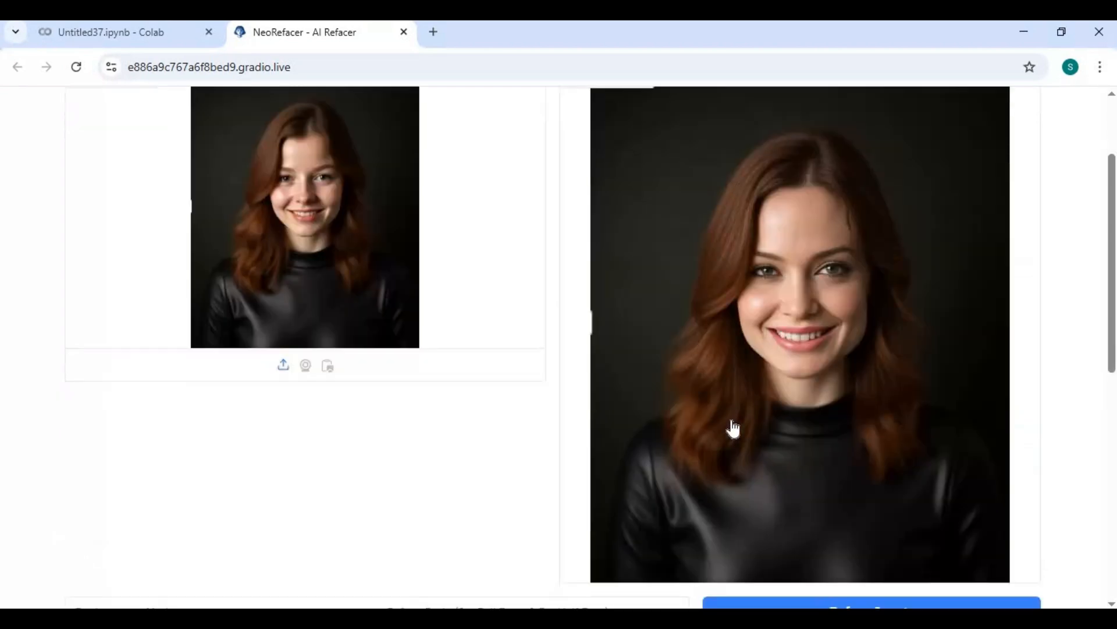
scroll(down, 3)
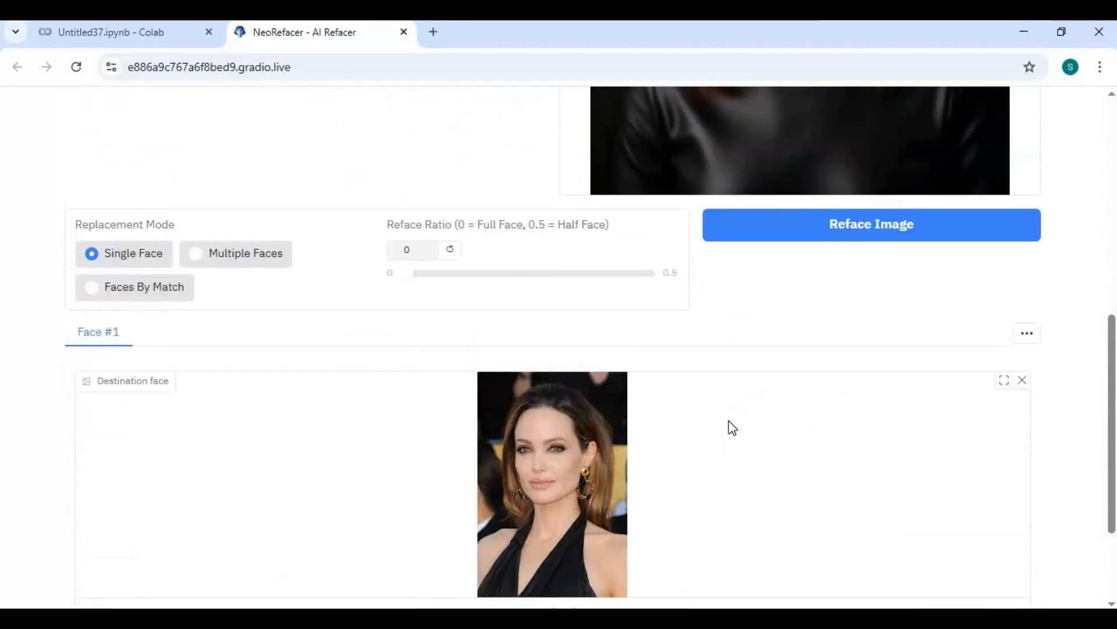
scroll(down, 3)
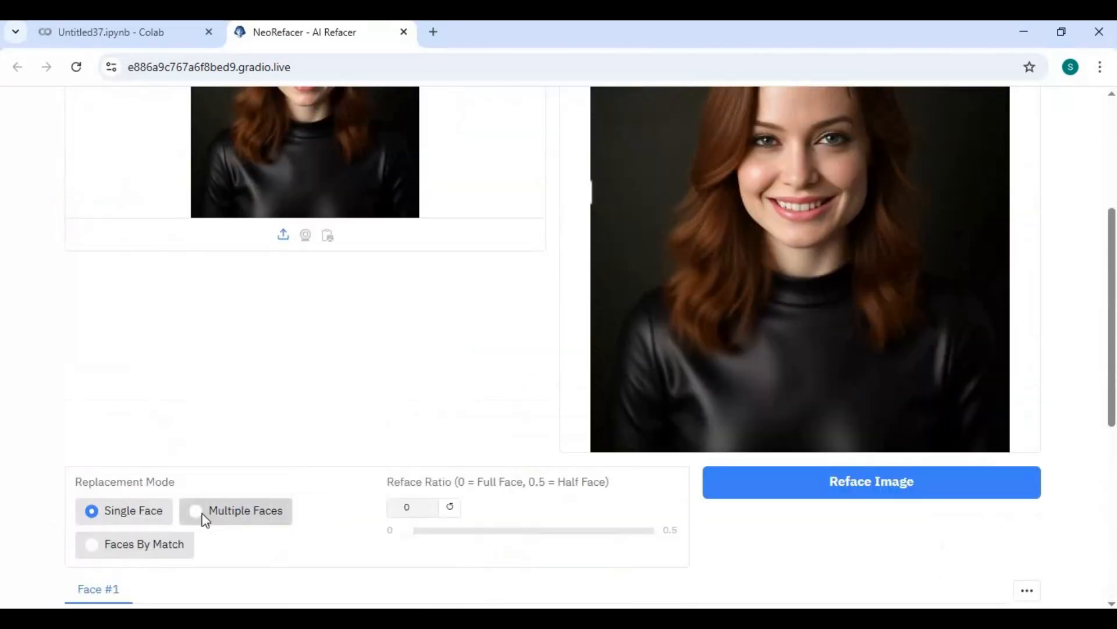
Browse Multiple Faces slots #2 and #4, then switch to Faces By Match with 0.2 threshold
click(196, 510)
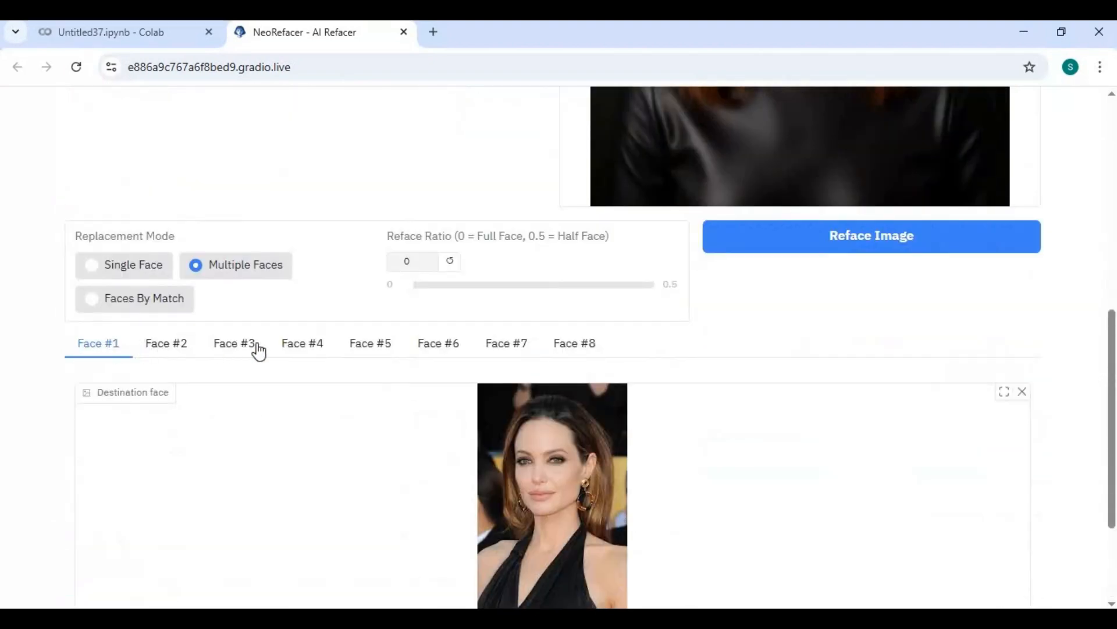
mouse_move(169, 298)
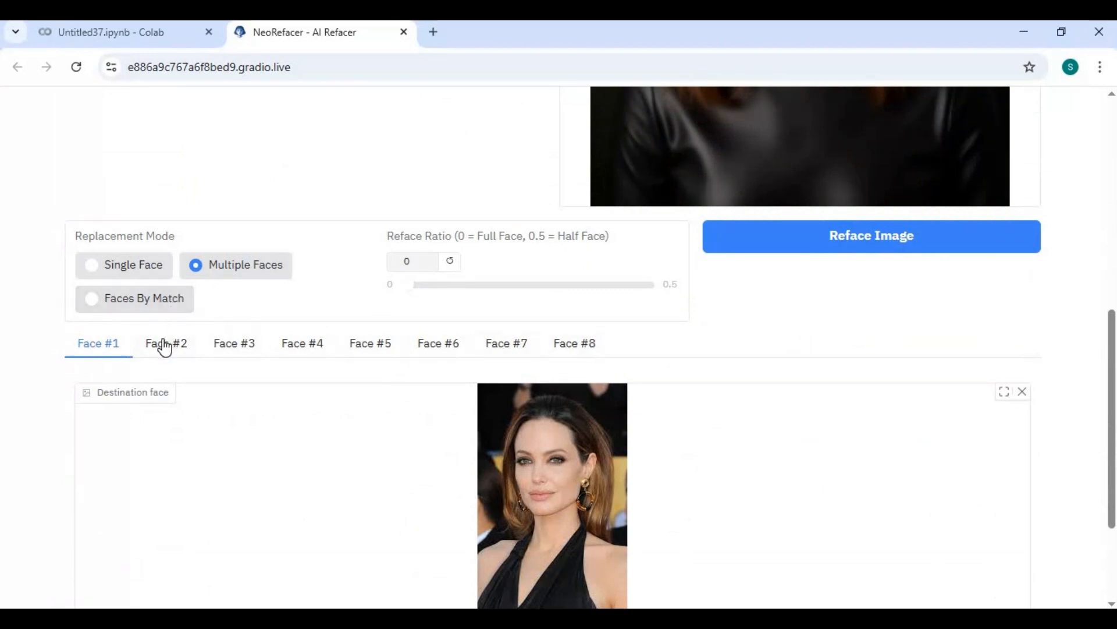
click(166, 343)
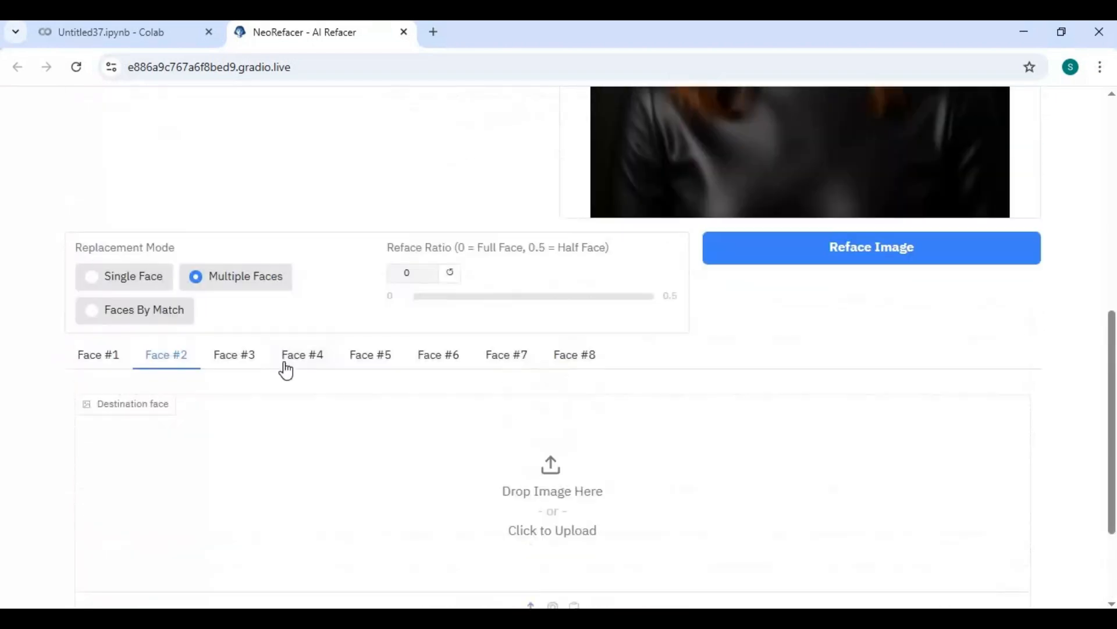
click(302, 355)
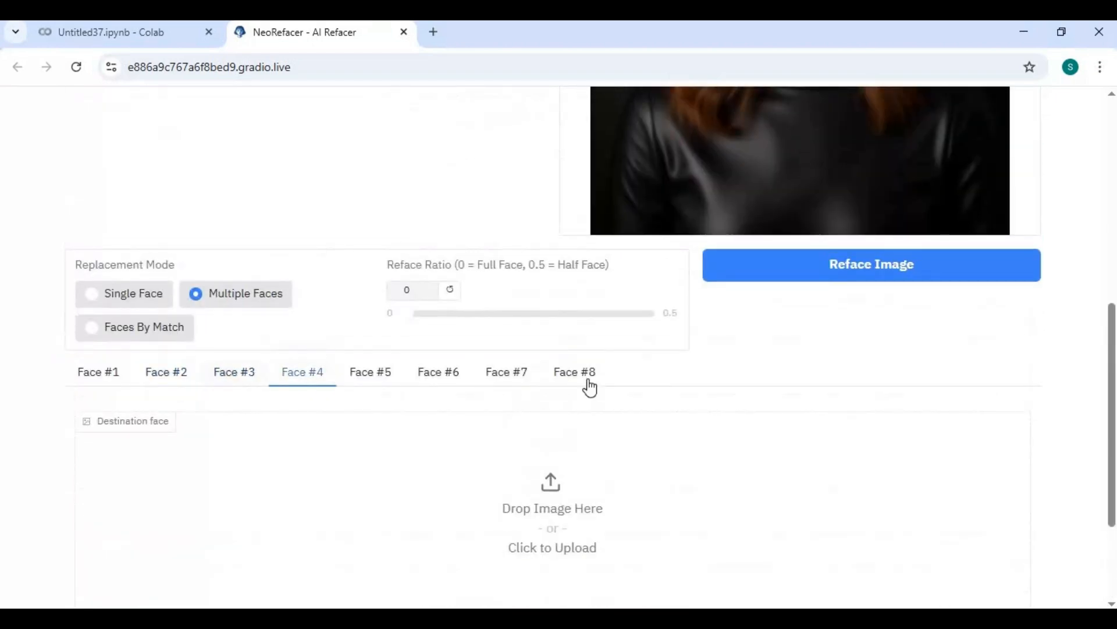
click(91, 326)
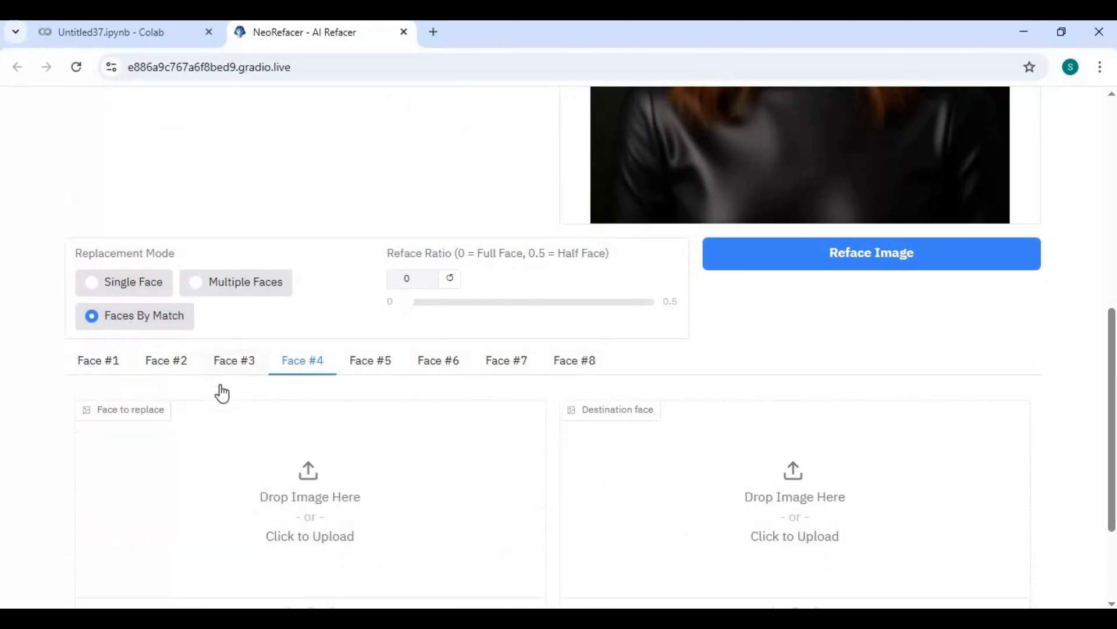
scroll(down, 3)
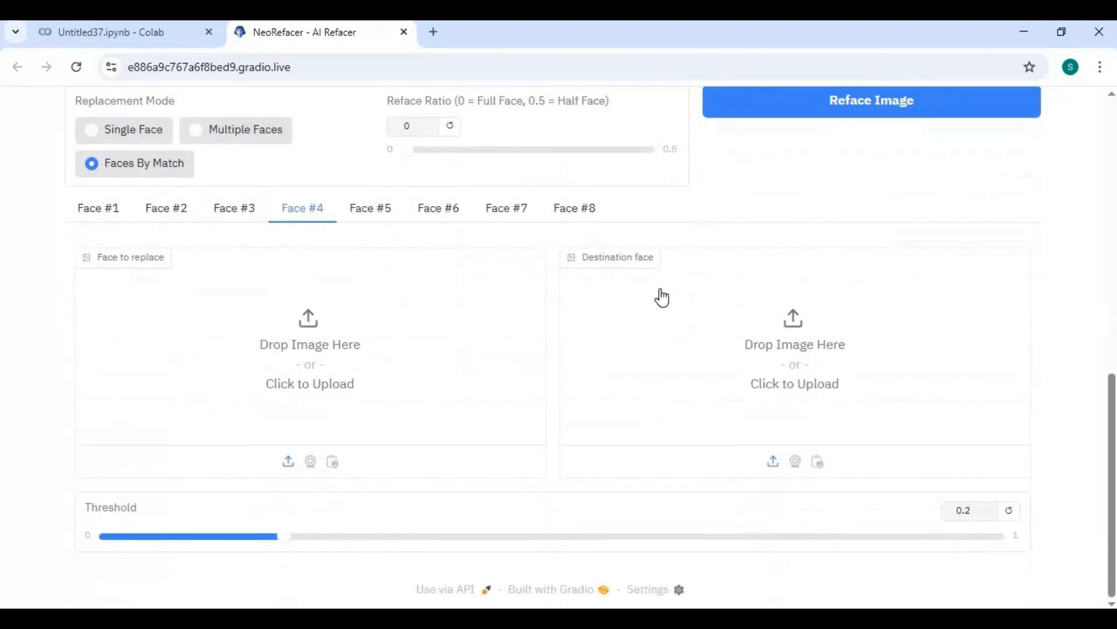
mouse_move(625, 387)
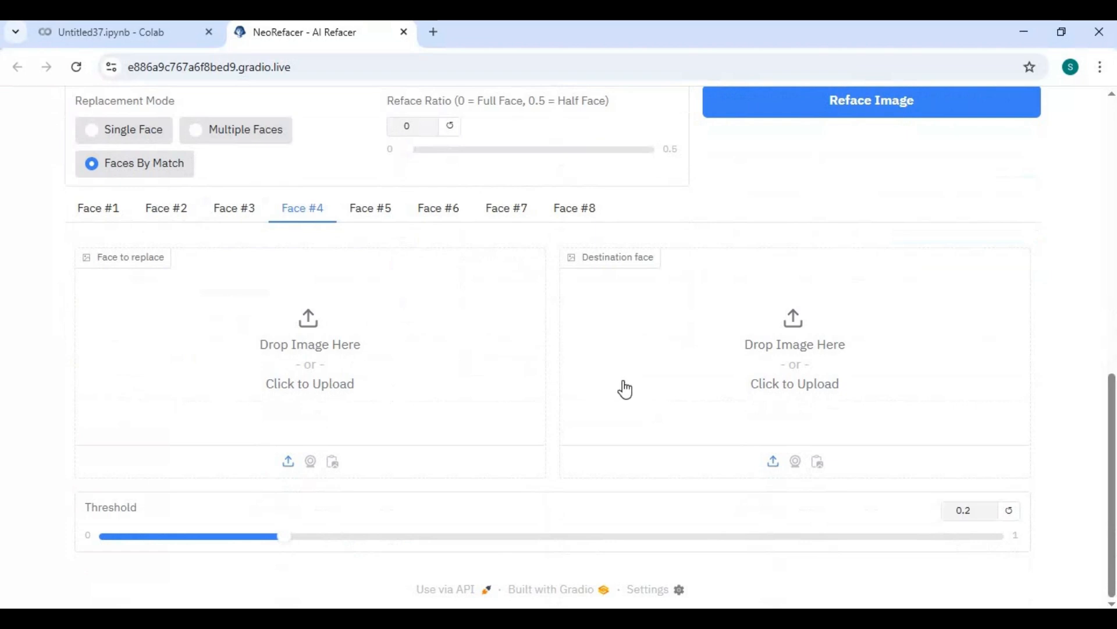
Scroll to the top and switch to GIF Mode, viewing its upload and output slots
click(871, 100)
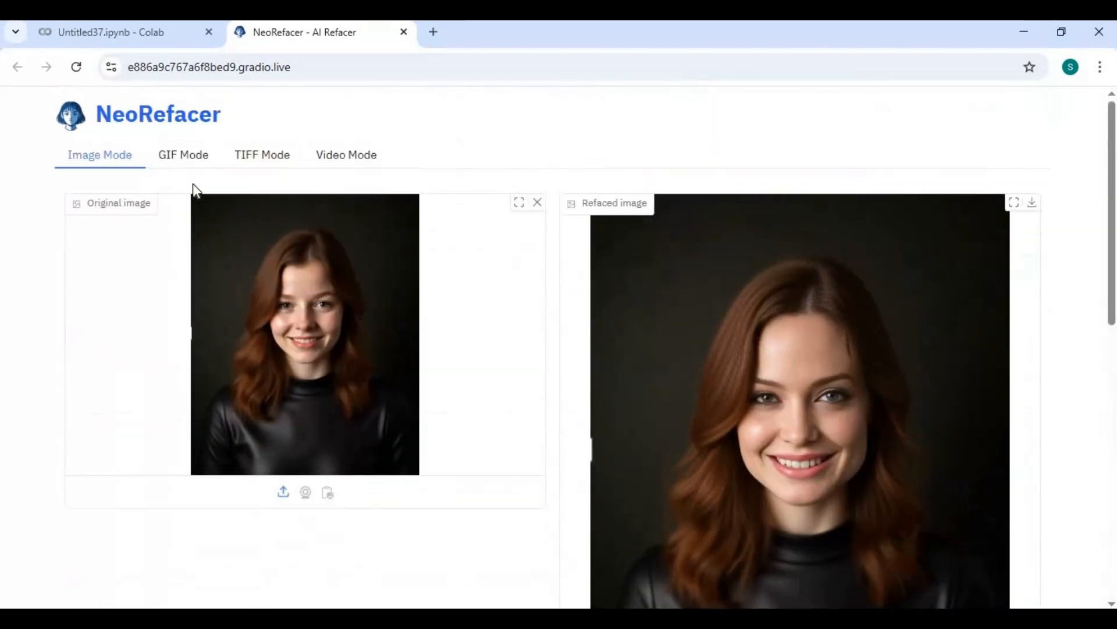
click(183, 155)
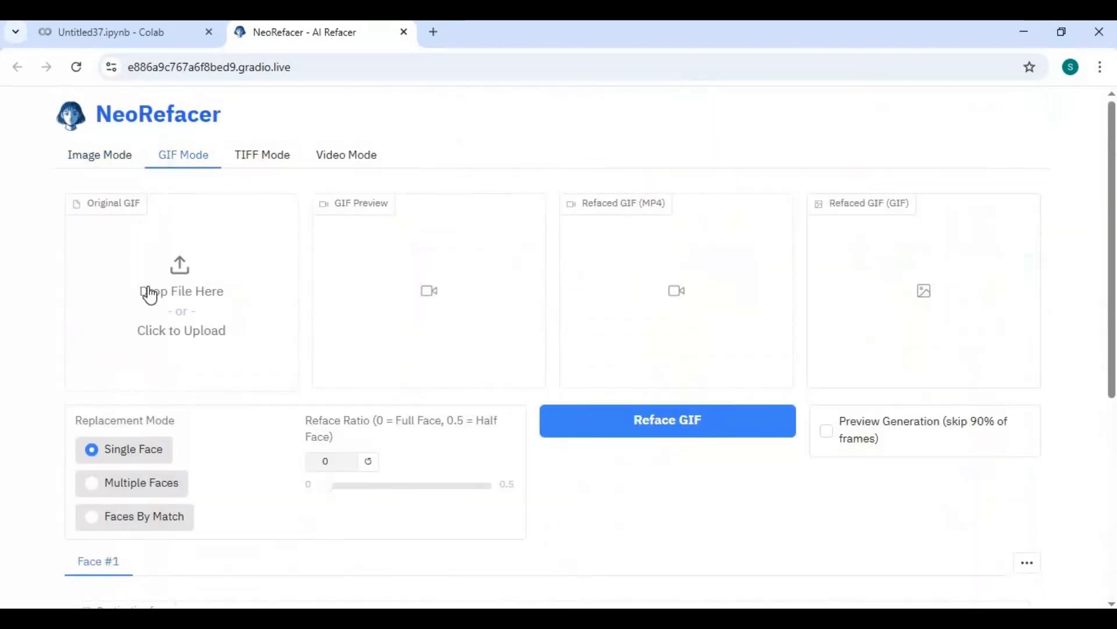
scroll(down, 3)
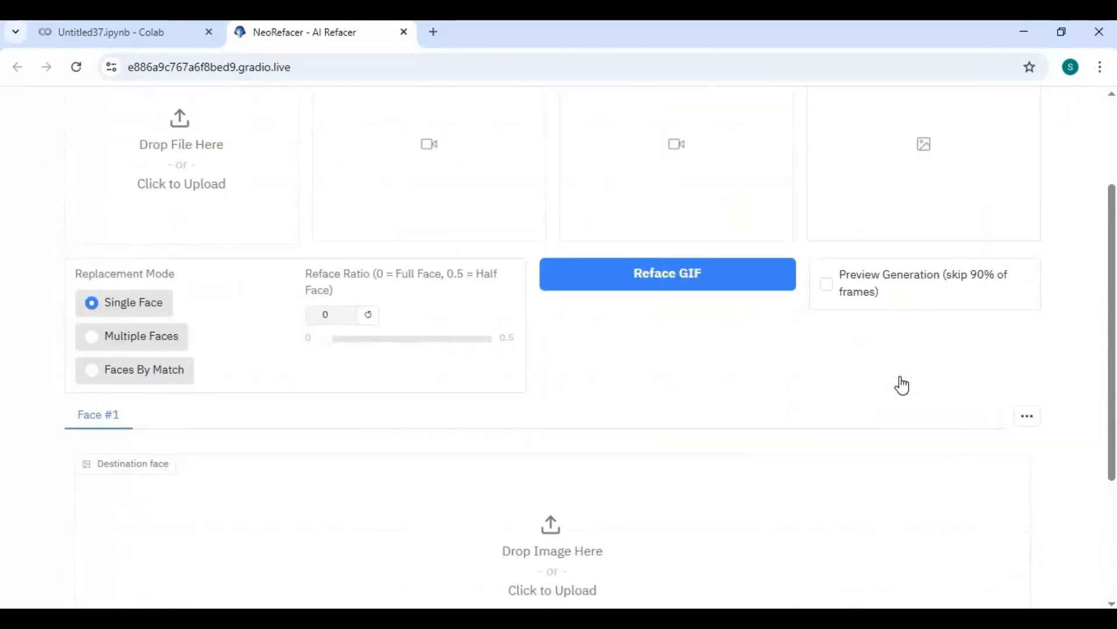